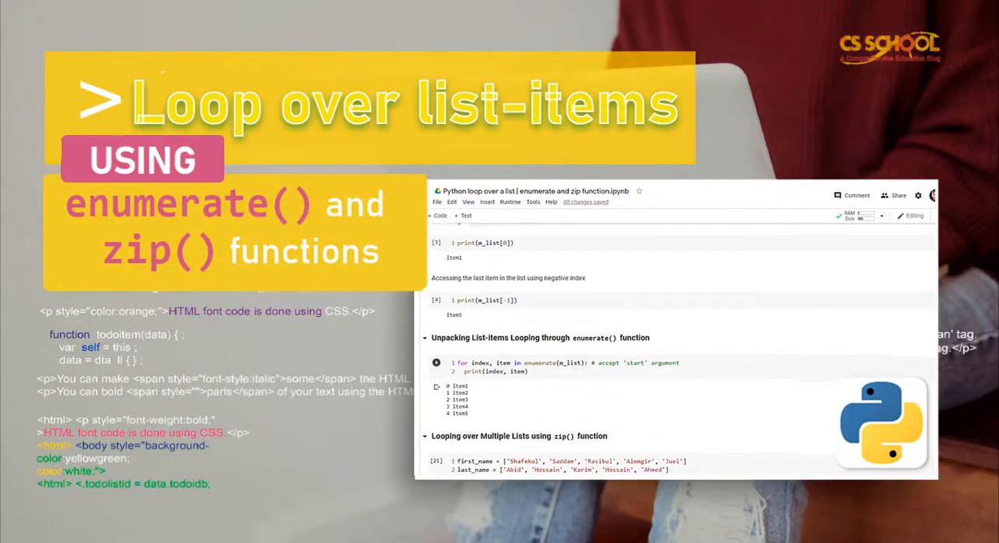
# Step: Run the index-counter loop so m_list items print with indices 0 to 4
pyautogui.scroll(3)
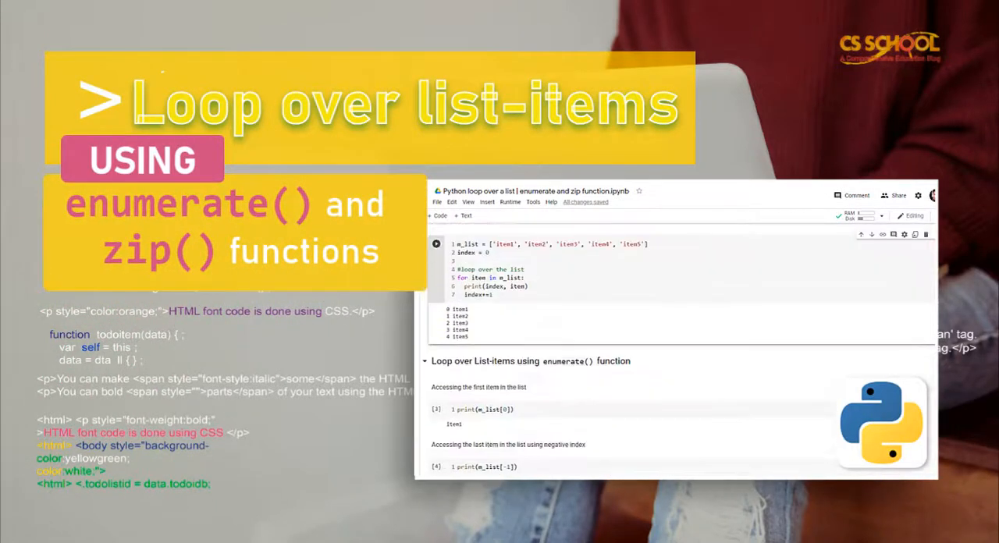
pyautogui.scroll(-3)
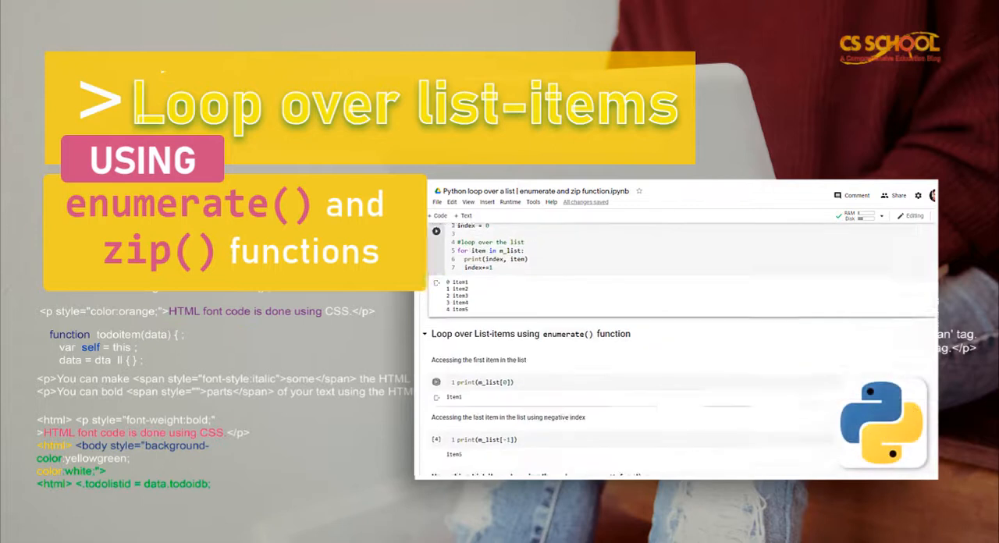
pyautogui.scroll(-3)
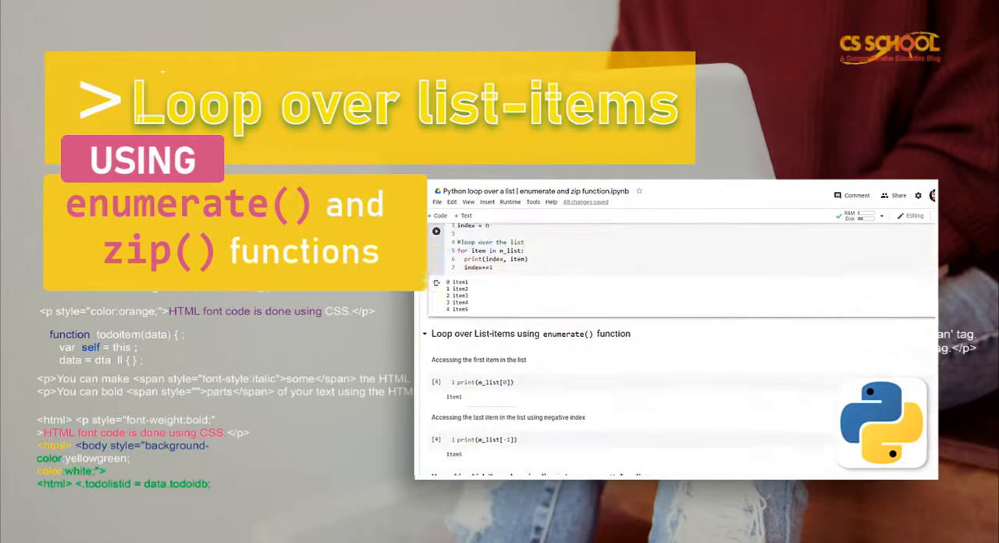
pyautogui.scroll(-3)
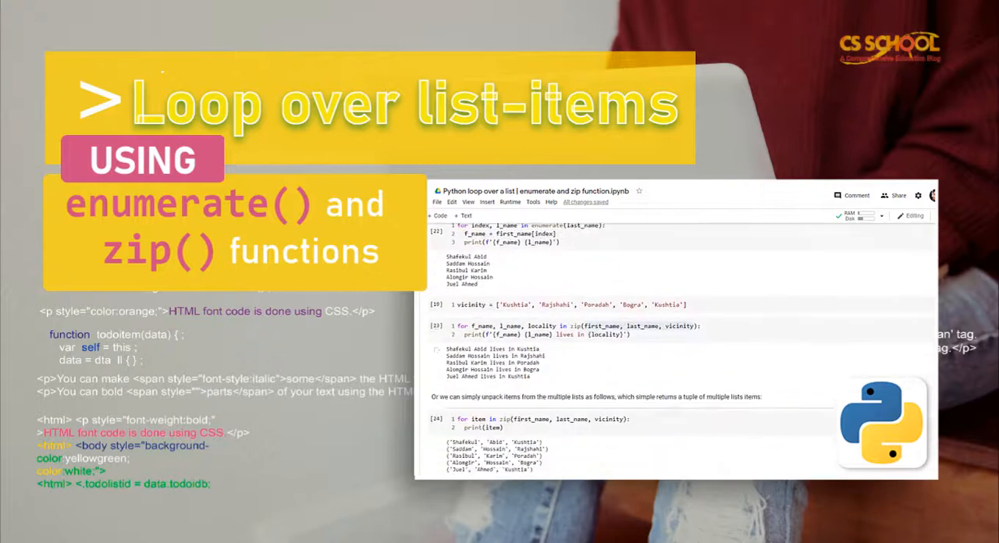
pyautogui.scroll(3)
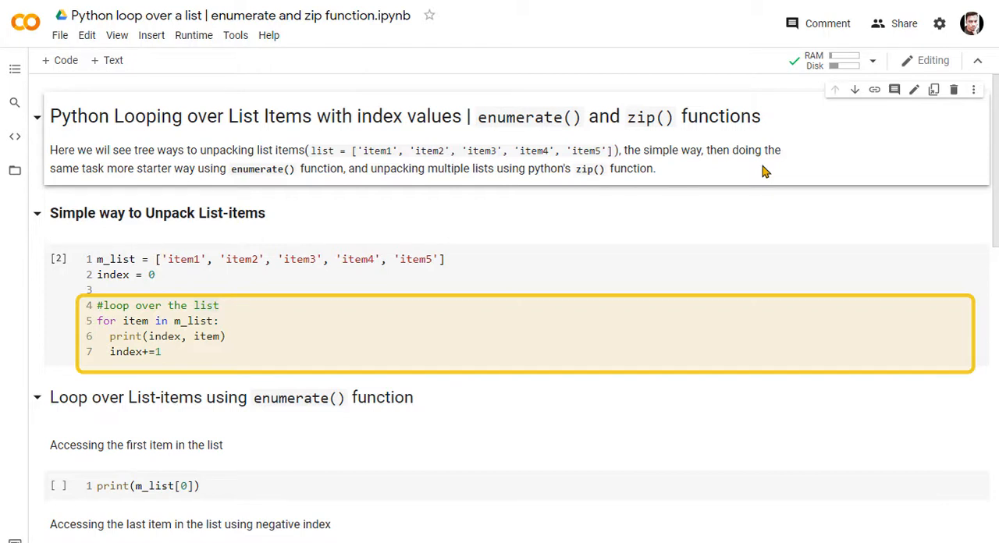
pyautogui.scroll(-3)
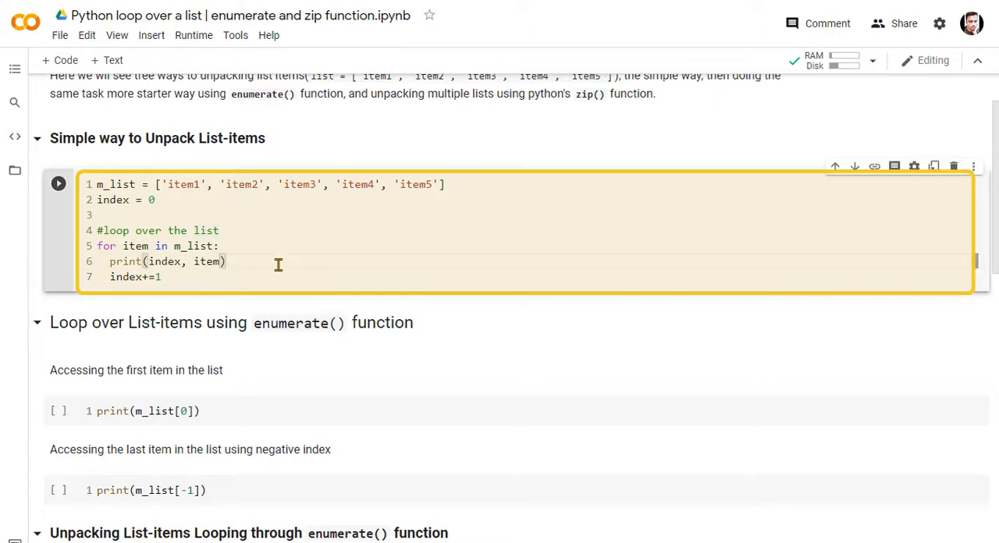
pyautogui.click(57, 184)
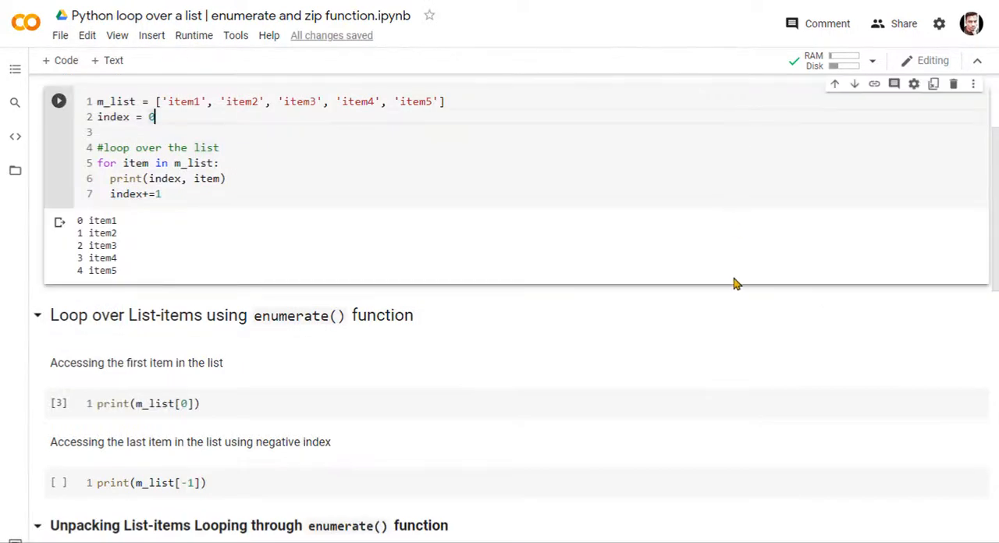
pyautogui.scroll(-3)
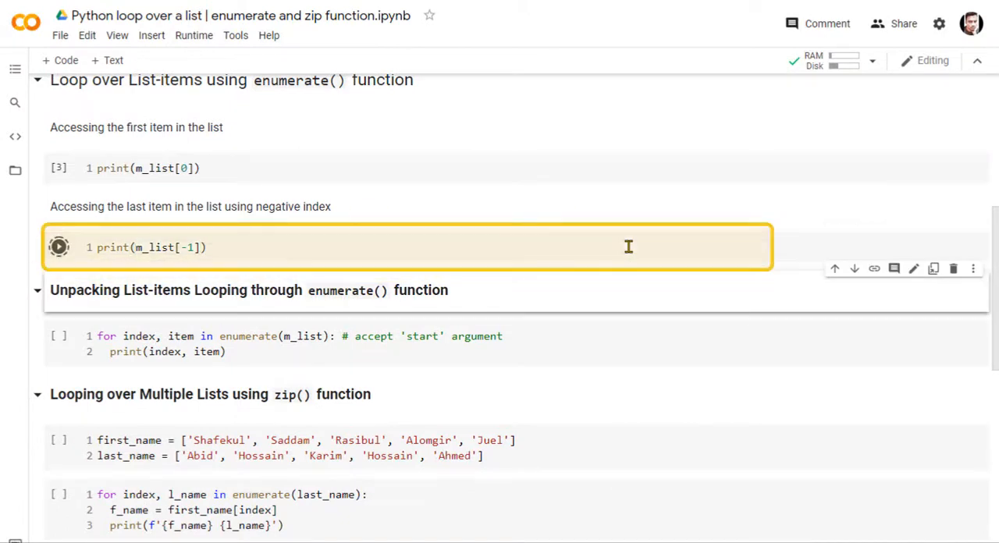
# Step: Run print(m_list[-1]) to print item5 and compare it with the list definition
pyautogui.click(59, 246)
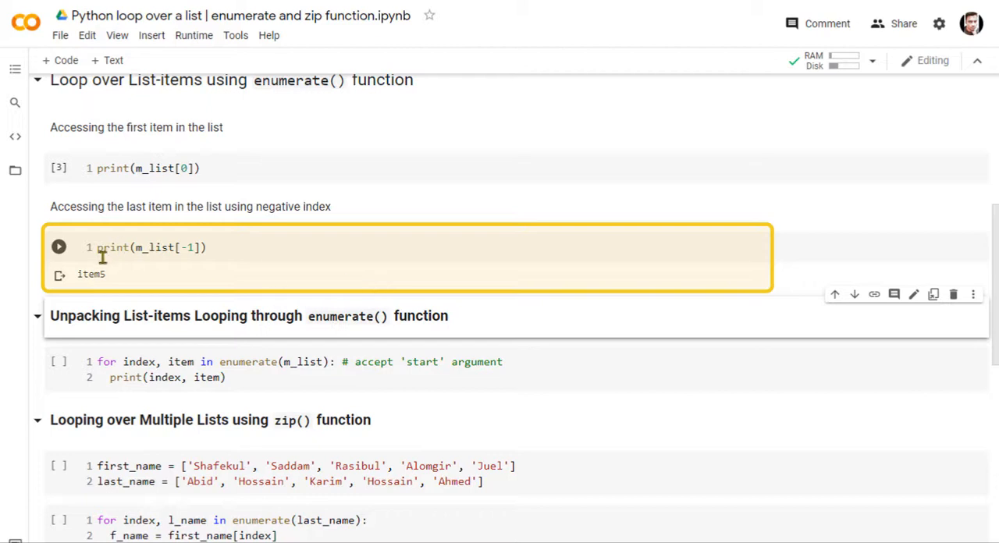
pyautogui.moveTo(226, 285)
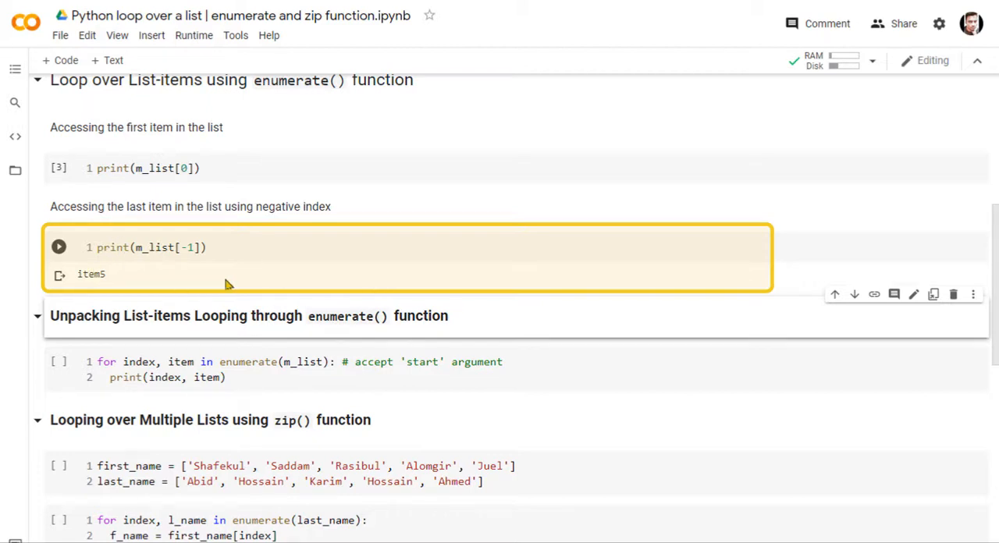
pyautogui.scroll(3)
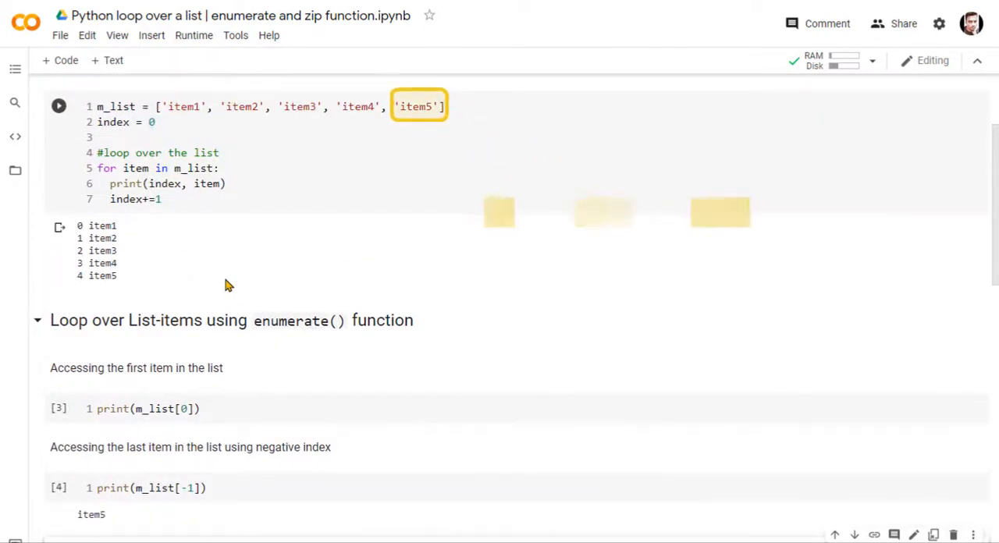
pyautogui.scroll(-3)
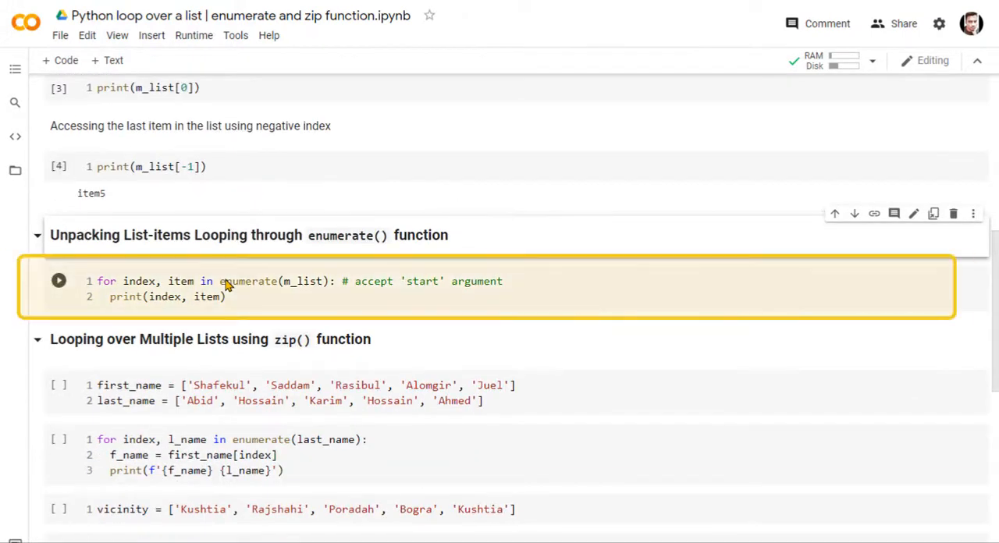
# Step: Add start=1 to enumerate(m_list) and rerun the loop, numbering item1–item5 from 1
pyautogui.click(226, 297)
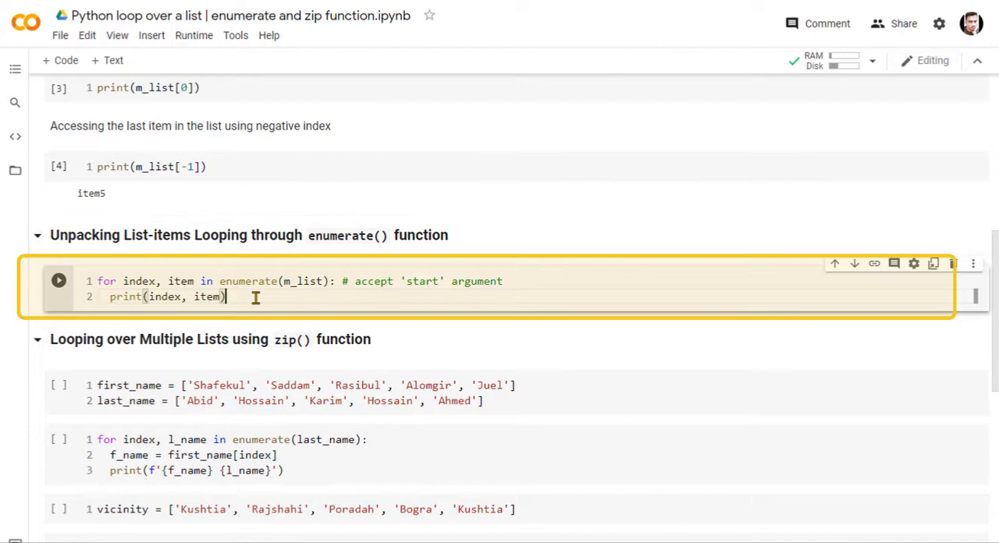
pyautogui.click(59, 281)
pyautogui.write(', star')
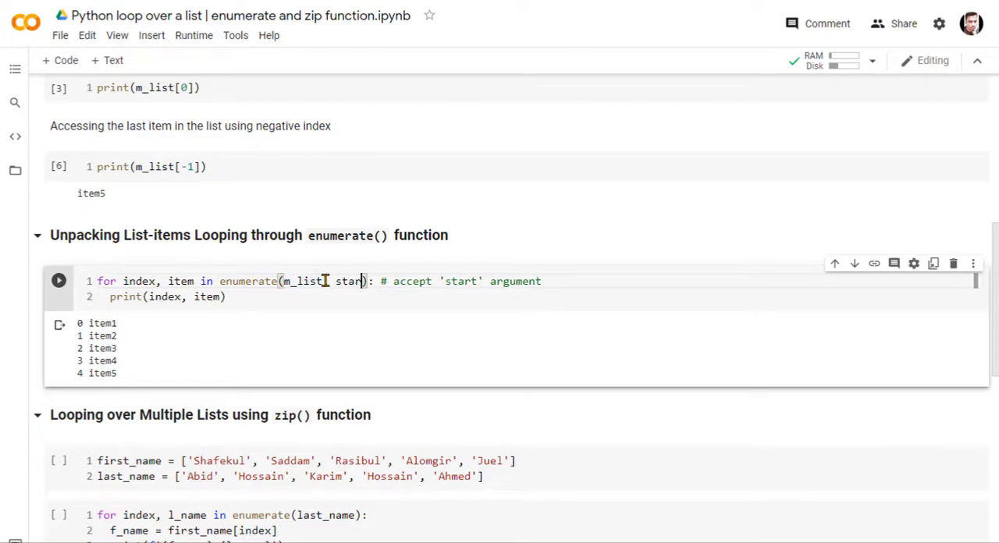
pyautogui.write('=1')
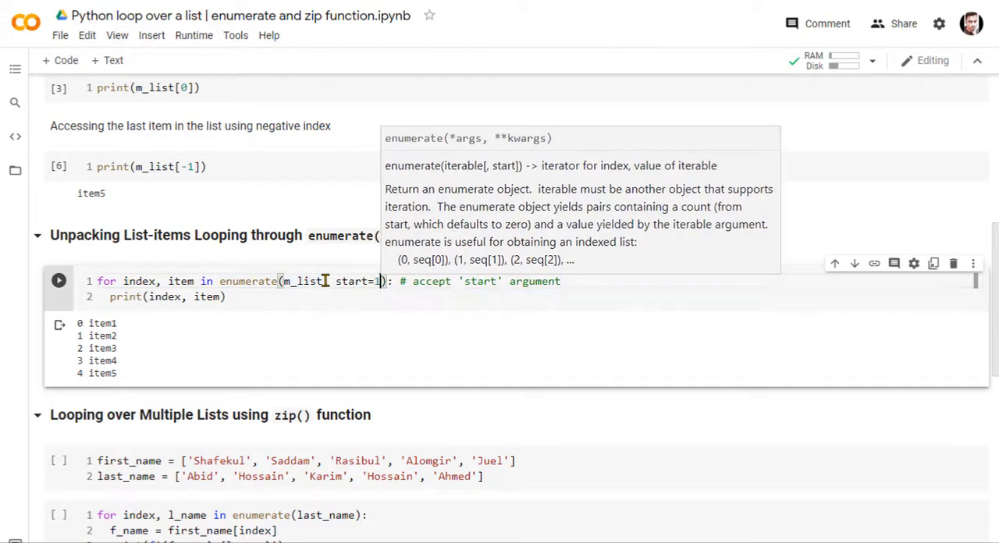
pyautogui.click(58, 280)
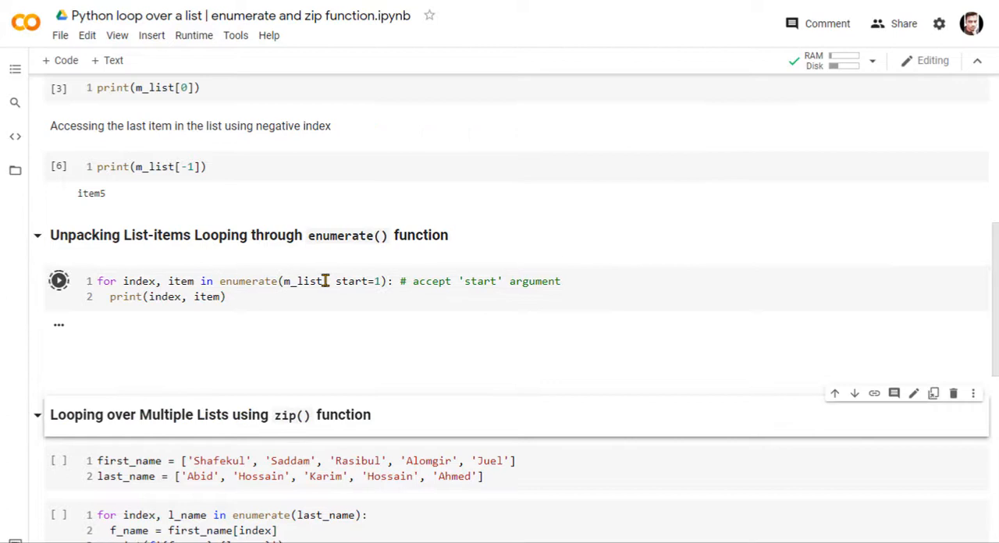
pyautogui.click(58, 280)
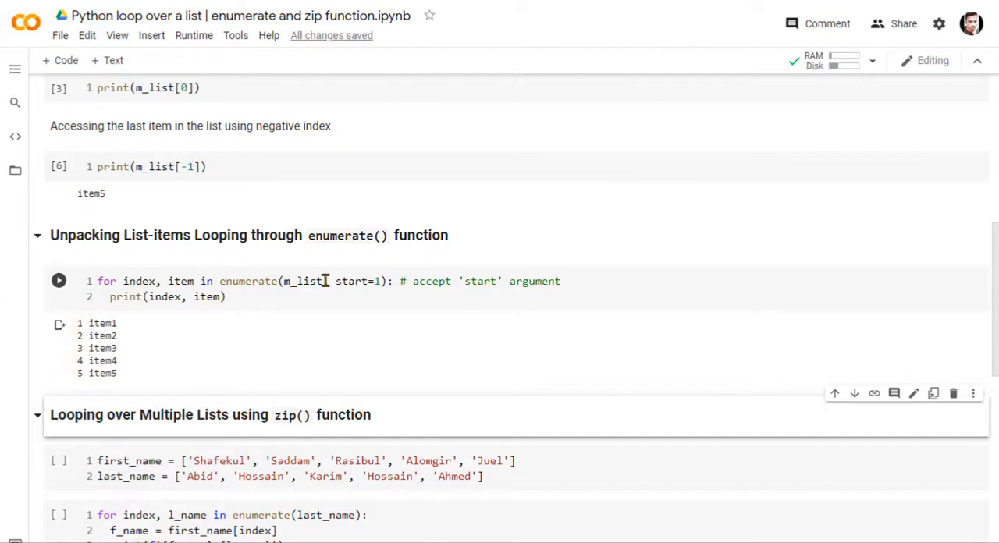
# Step: Scroll to the zip() section and run the first_name/last_name list definitions
pyautogui.scroll(-3)
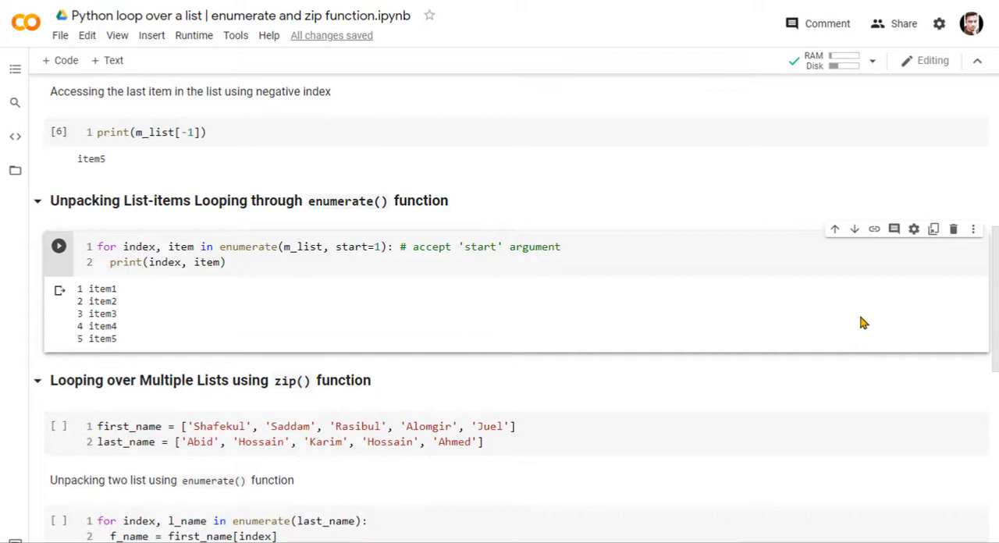
pyautogui.scroll(-3)
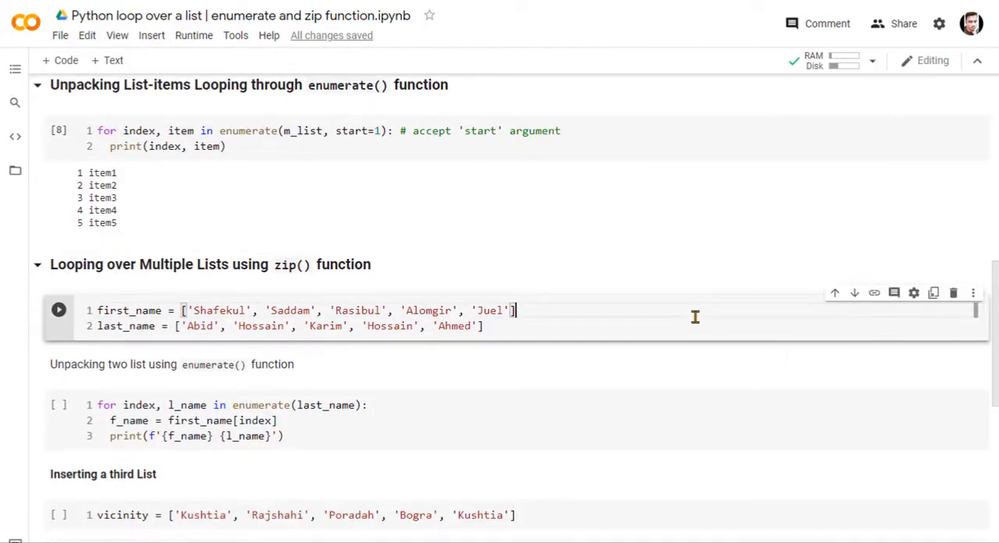
pyautogui.click(172, 363)
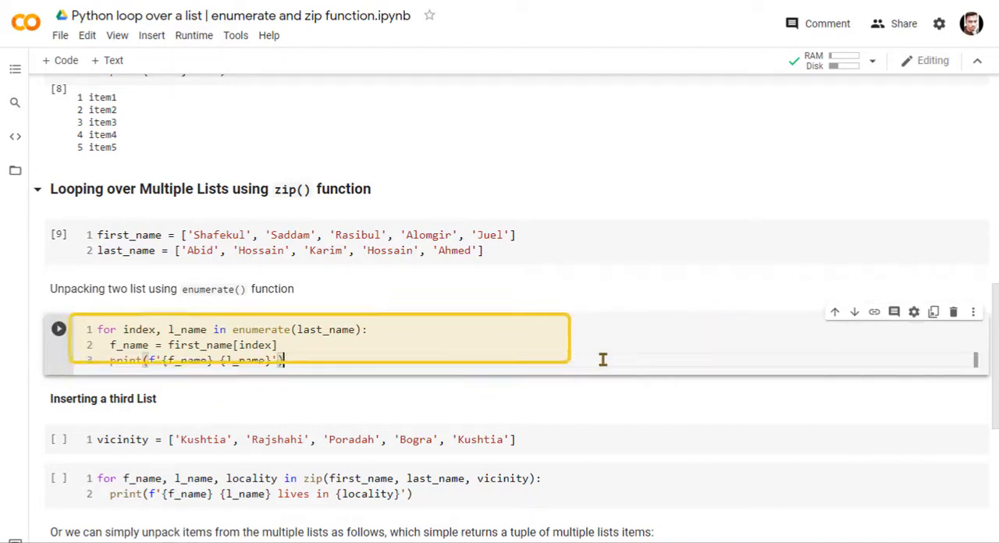
pyautogui.doubleClick(139, 329)
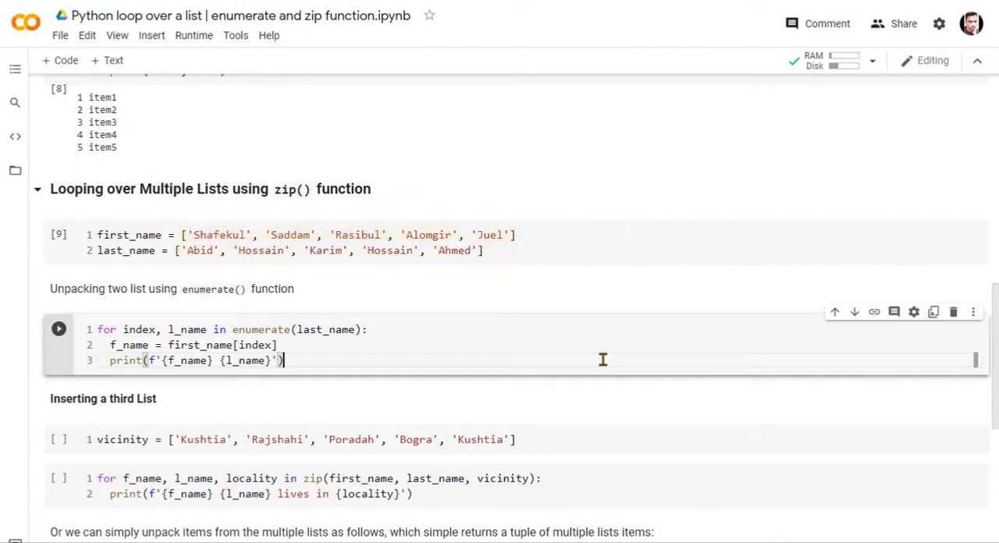
pyautogui.click(59, 328)
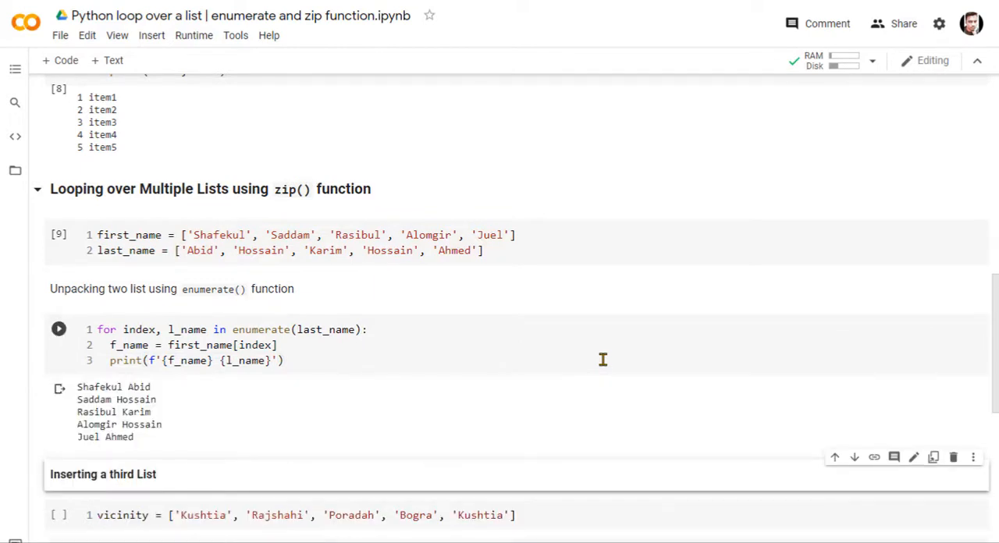
# Step: Run the zip loop over first_name, last_name and vicinity, printing 'Shafekul Abid lives in Kushtia'
pyautogui.scroll(-3)
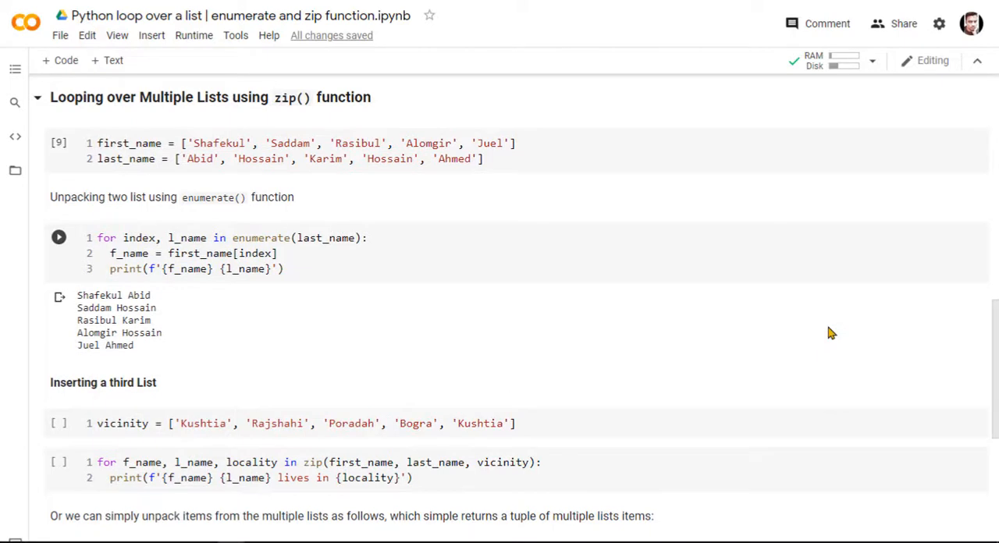
pyautogui.scroll(-3)
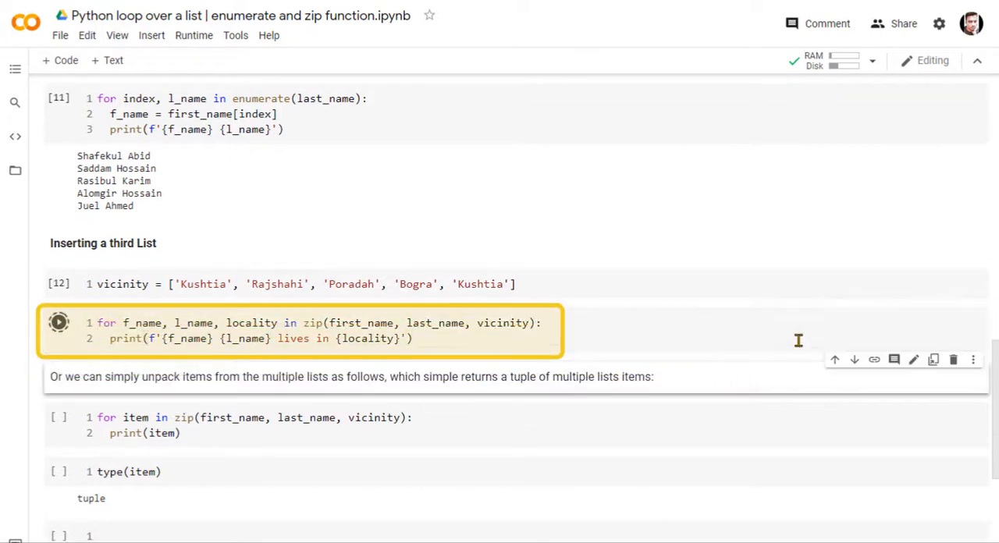
pyautogui.click(58, 322)
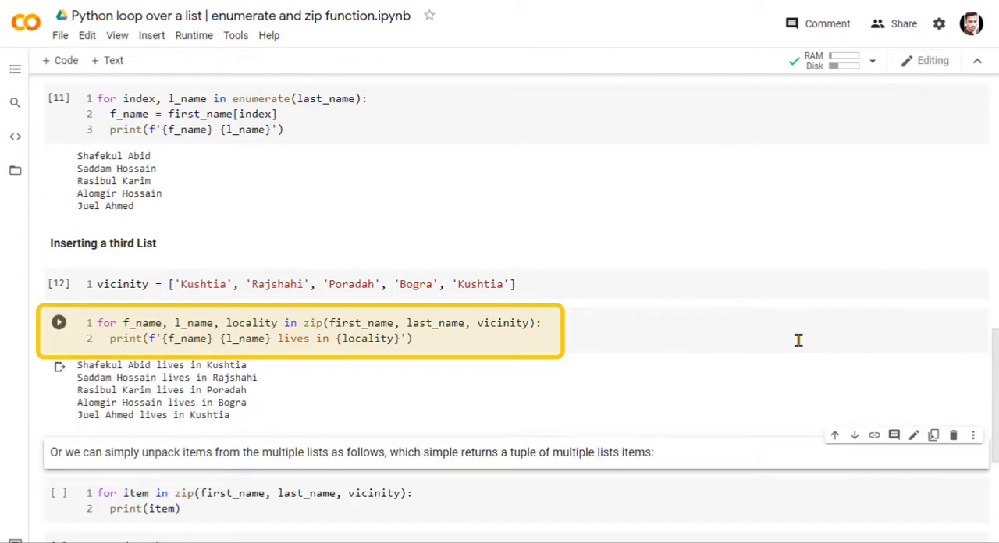